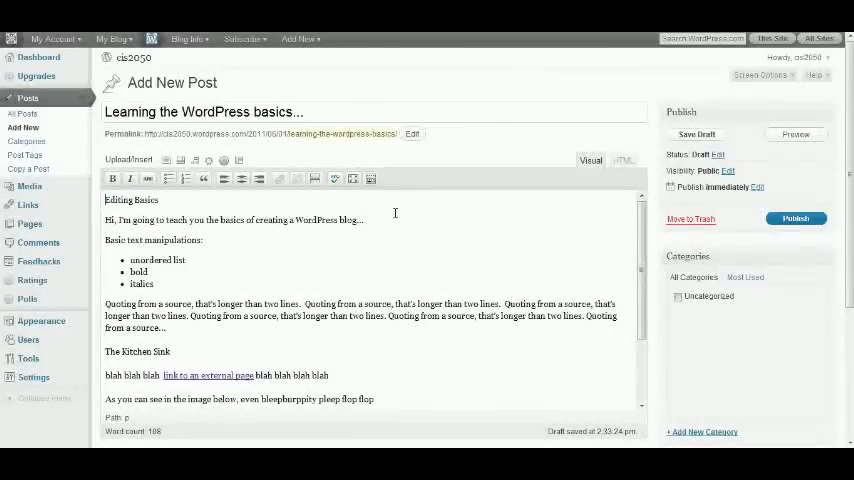
pyautogui.moveTo(22, 127)
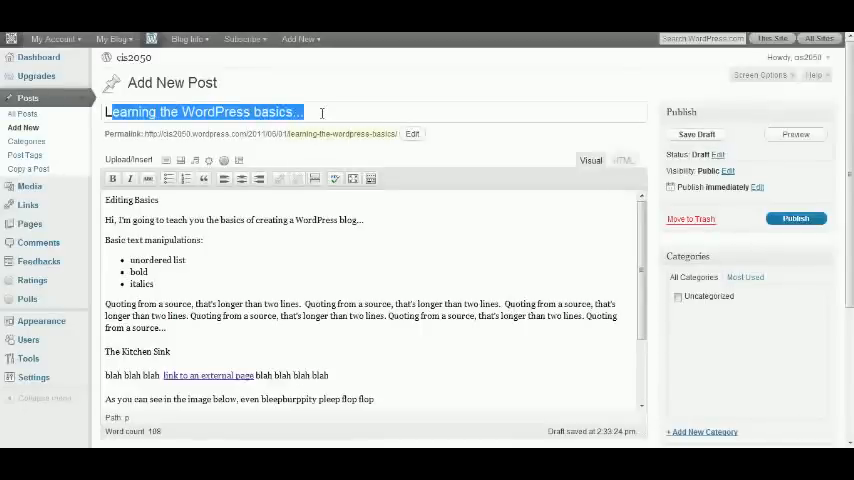
# Step: Show the Kitchen Sink, make 'Editing Basics' Heading 1 and 'Basic text manipulations:' a smaller heading
pyautogui.click(321, 112)
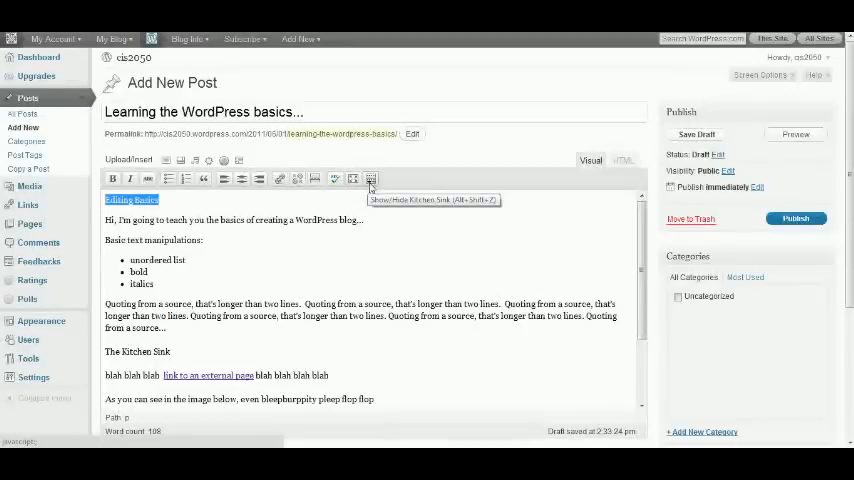
pyautogui.click(370, 179)
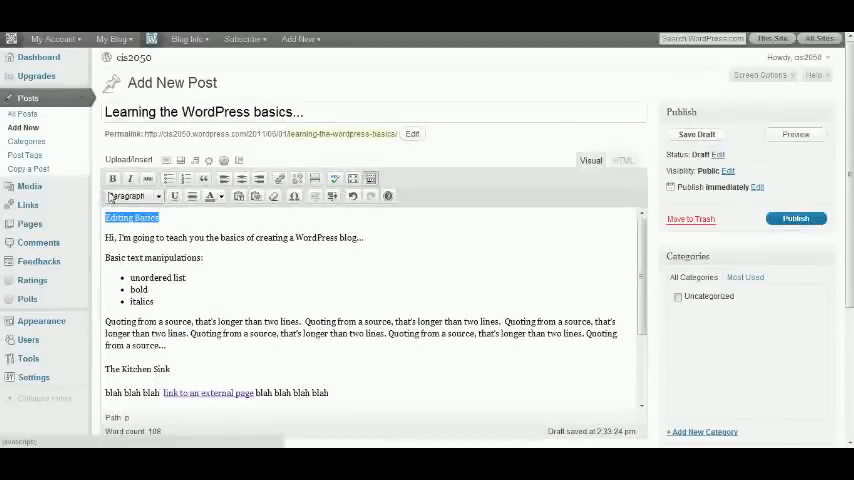
pyautogui.click(135, 195)
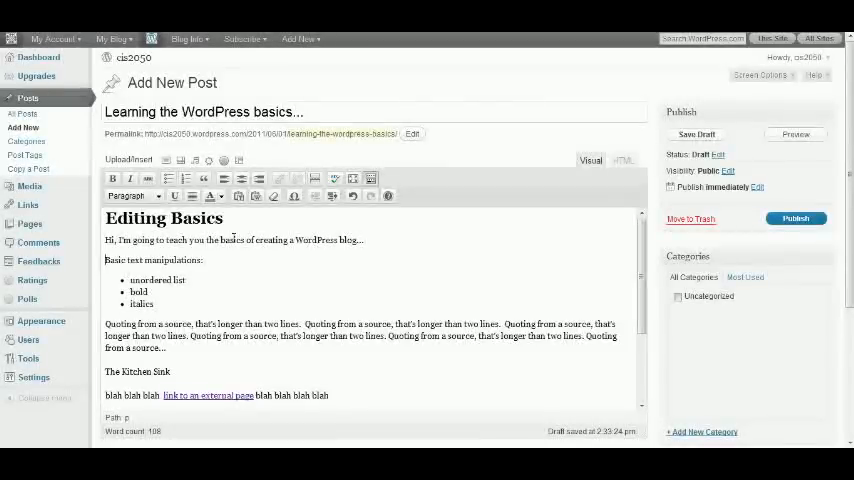
pyautogui.tripleClick(153, 260)
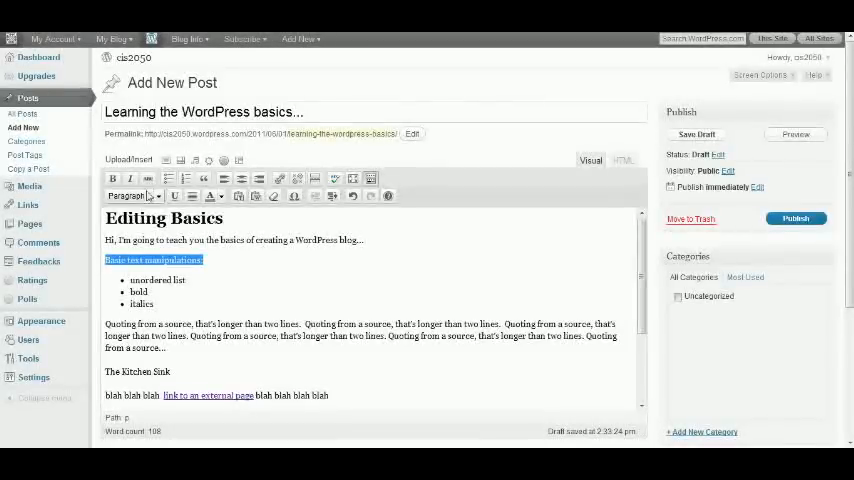
pyautogui.click(126, 196)
pyautogui.write('unordered l')
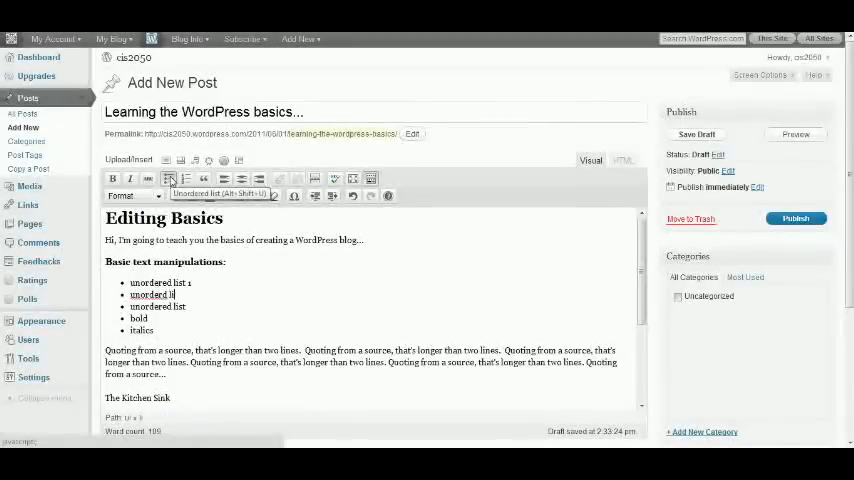
# Step: Type 'item 2', bold the word 'bold', and format 'The Kitchen Sink' as a heading
pyautogui.write('item 2')
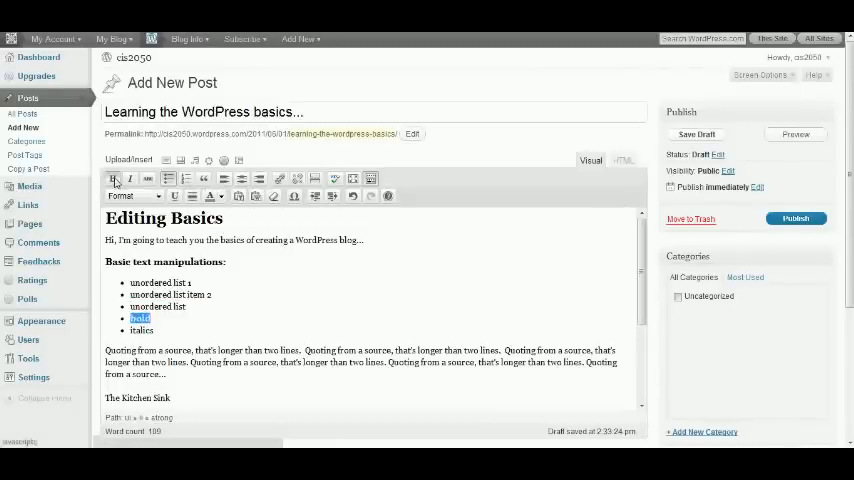
pyautogui.click(113, 179)
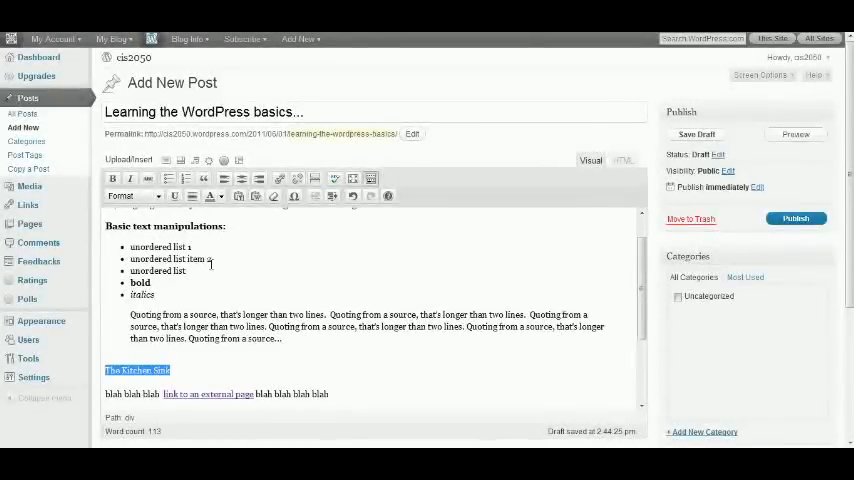
pyautogui.click(133, 195)
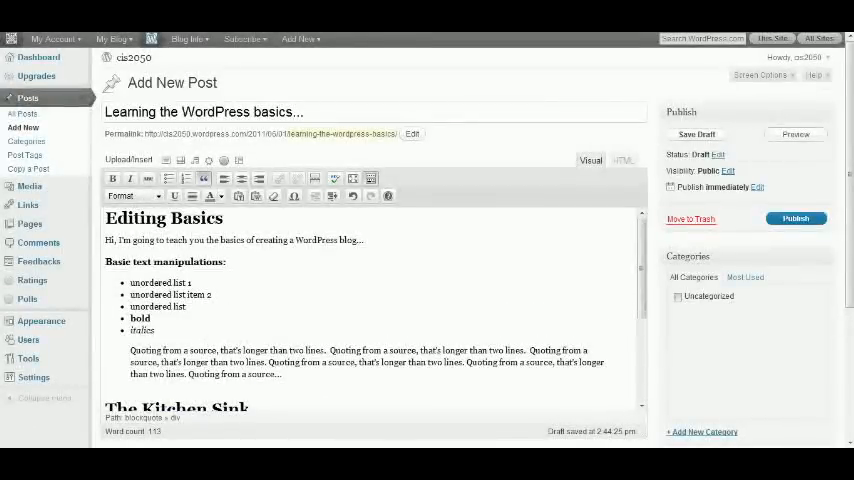
# Step: Scroll down to the 'link to an external page' text
pyautogui.scroll(-3)
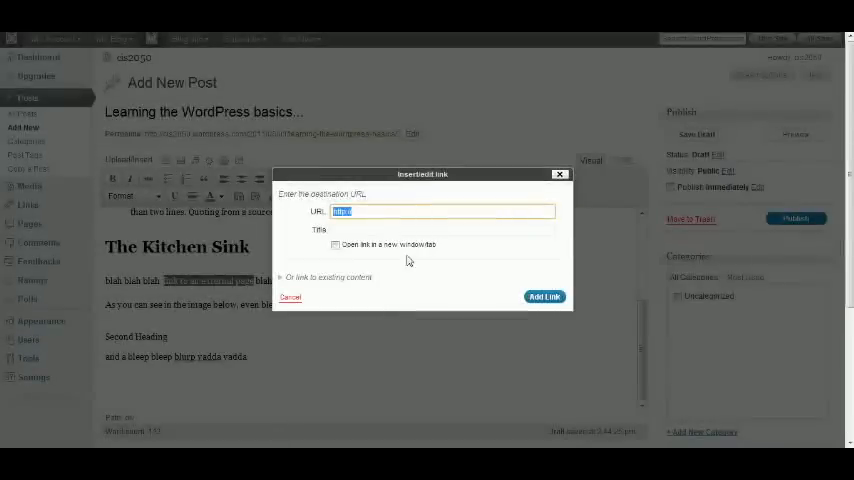
pyautogui.click(410, 210)
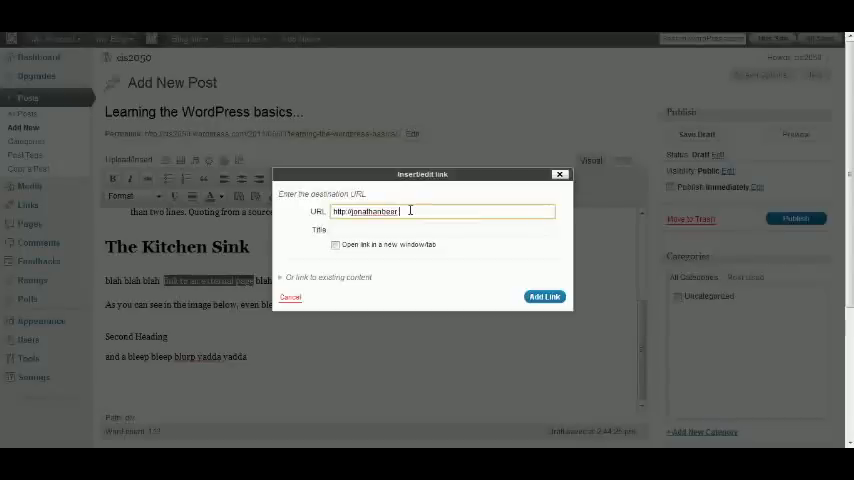
pyautogui.write('blogspot.com')
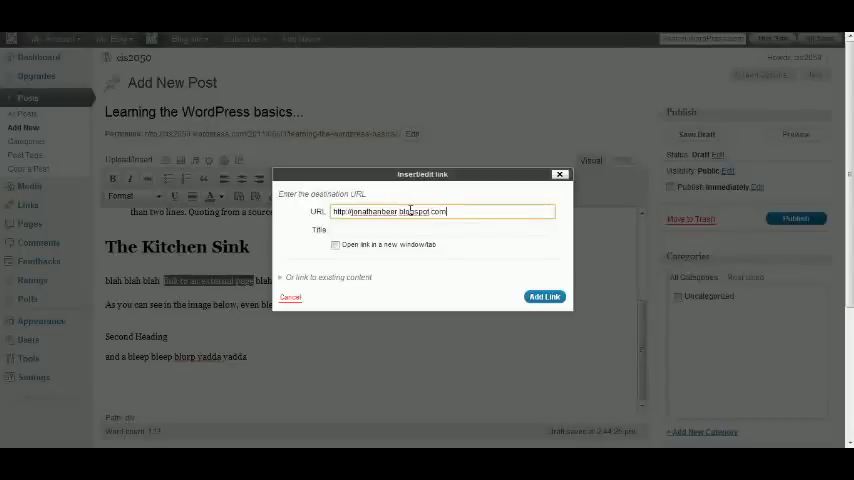
pyautogui.write("Jonathan's Adventures")
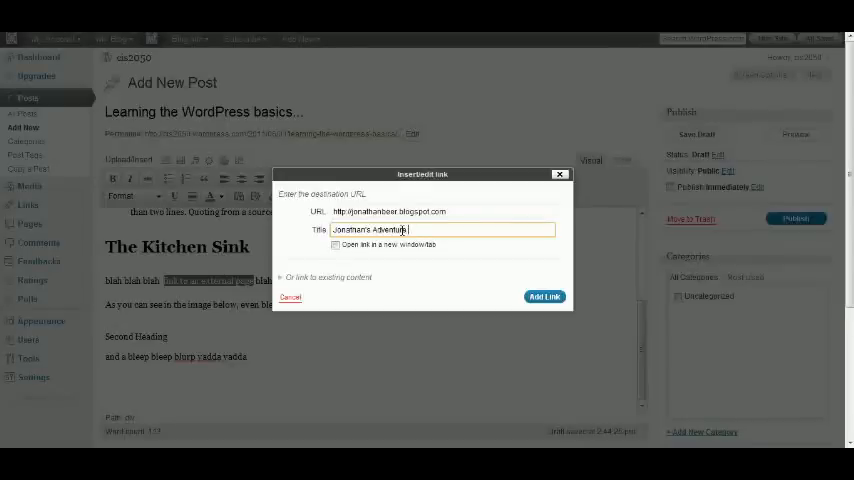
pyautogui.write('Blog')
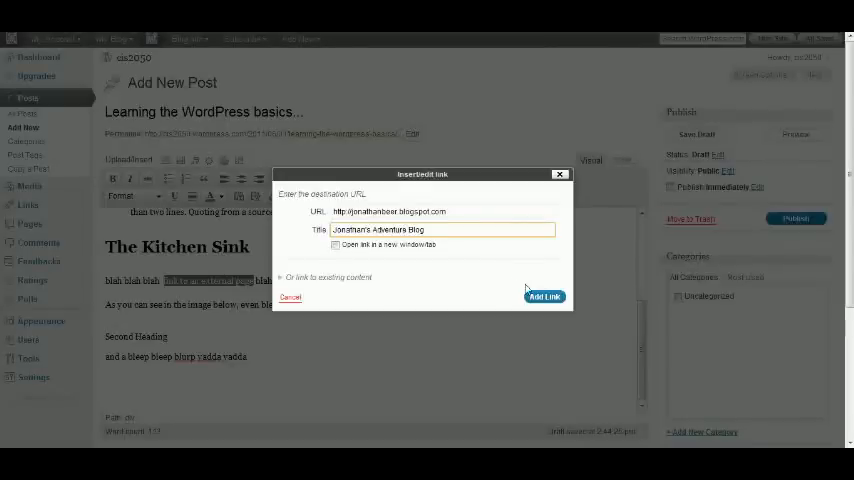
pyautogui.click(544, 296)
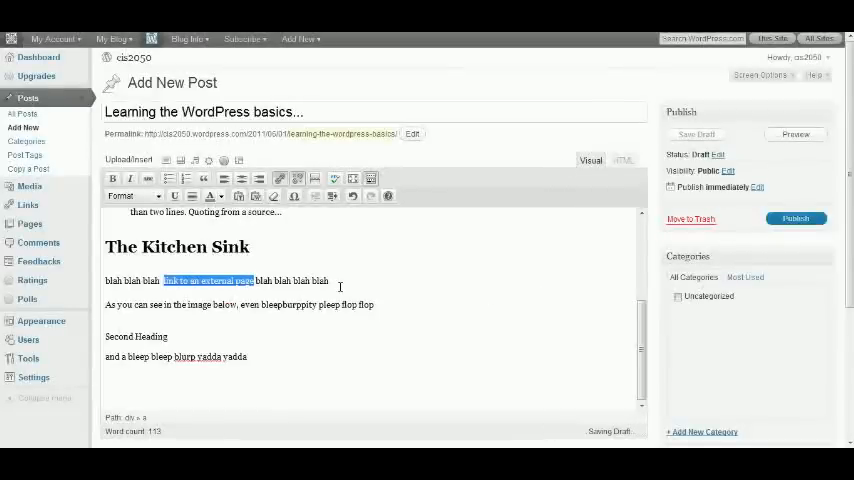
pyautogui.moveTo(207, 280)
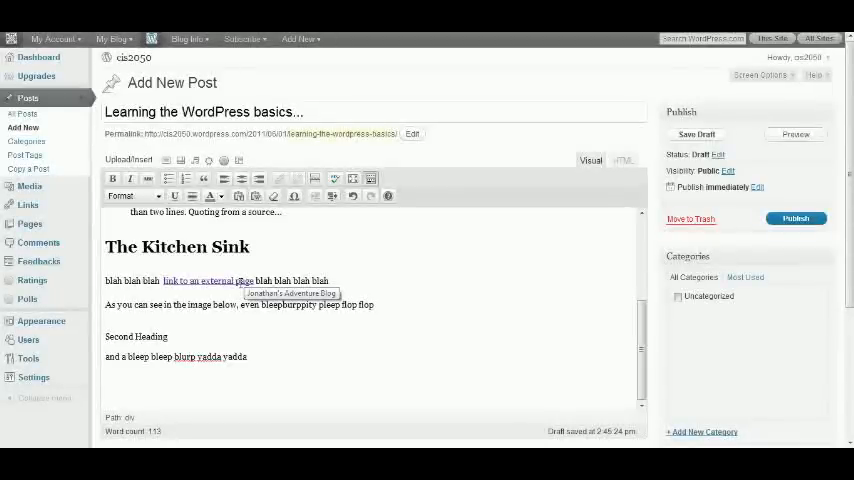
pyautogui.moveTo(170, 304)
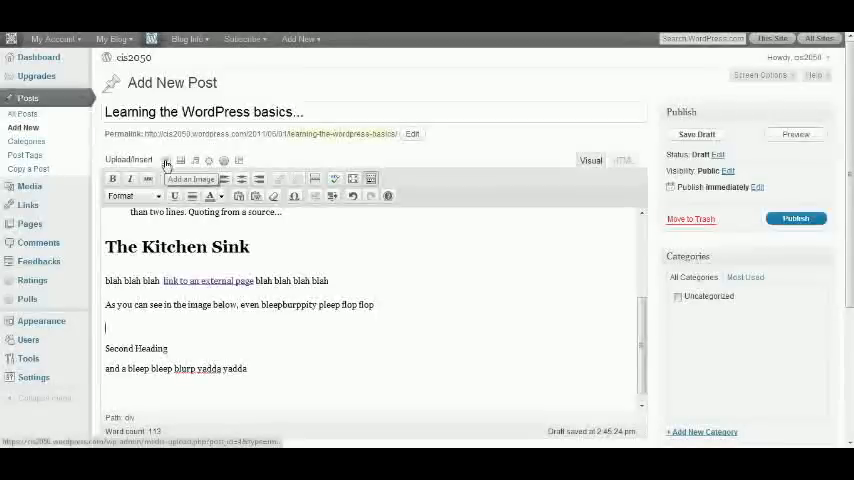
# Step: Start the Add an Image uploader and browse the computer for a file
pyautogui.click(167, 161)
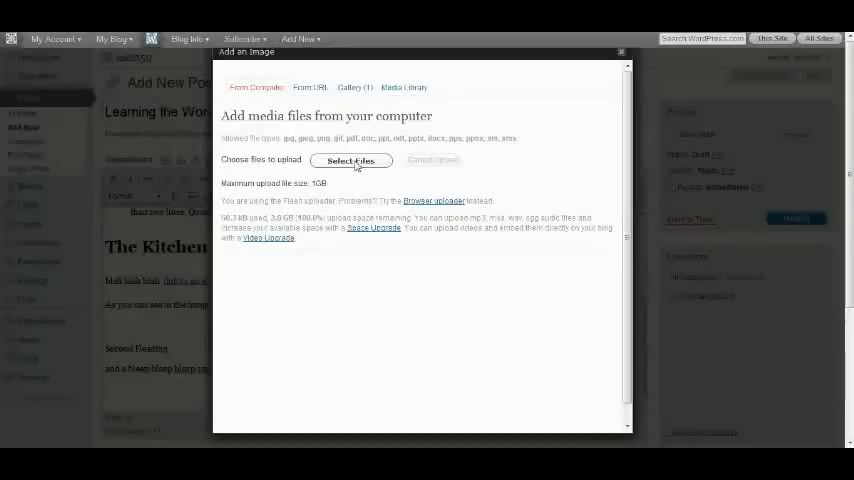
pyautogui.moveTo(311, 88)
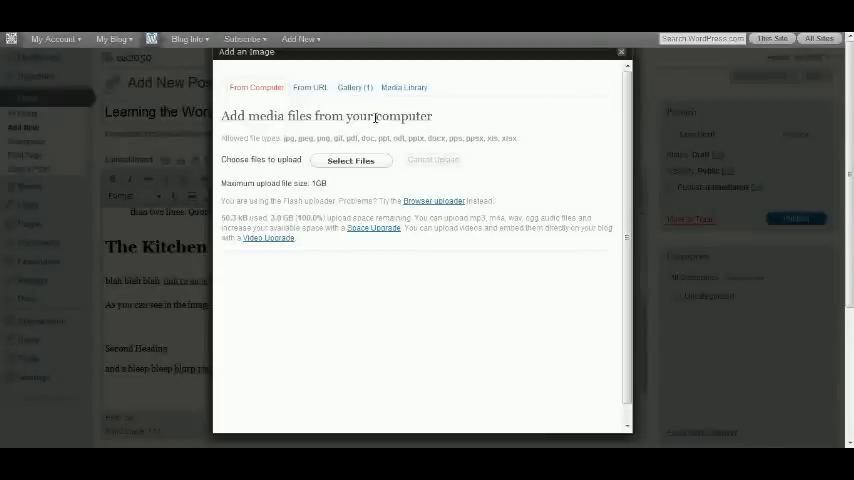
pyautogui.click(350, 161)
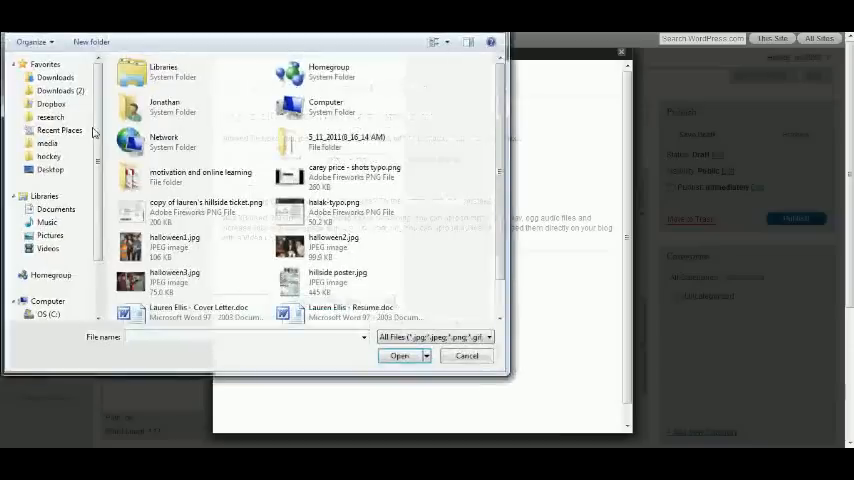
# Step: Upload halak-typo.png from the Desktop
pyautogui.click(50, 169)
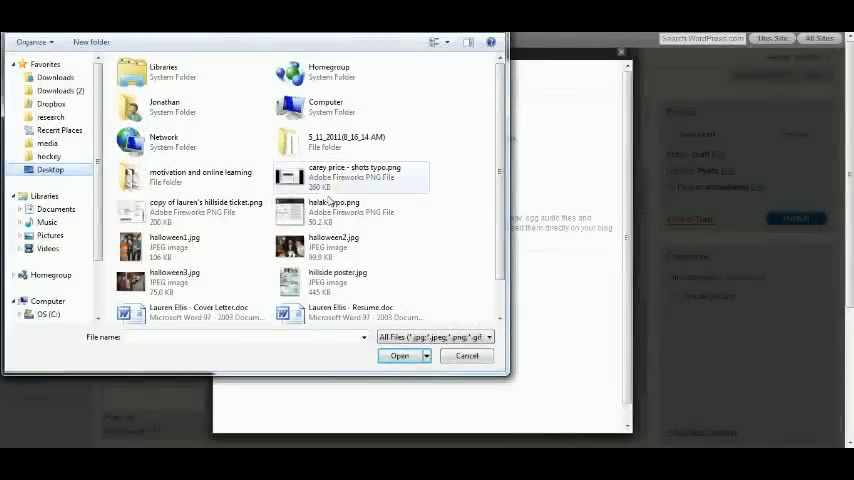
pyautogui.click(399, 356)
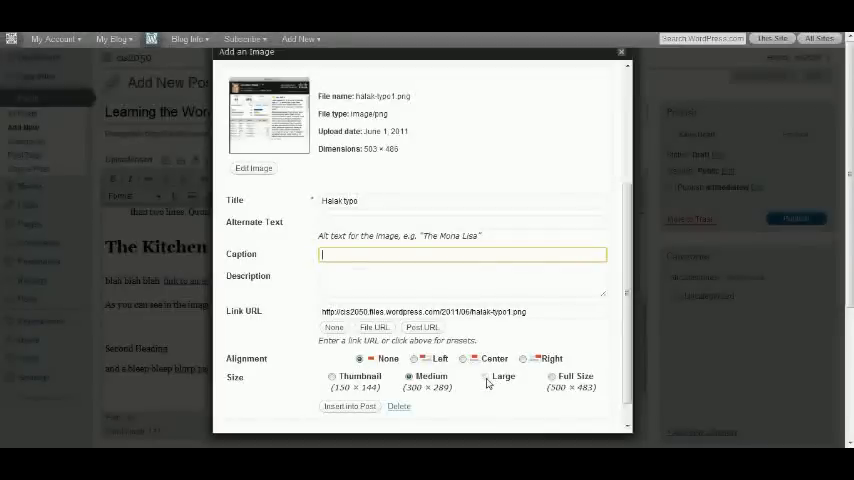
# Step: Insert the Halak typo image into the post at Full Size
pyautogui.click(551, 377)
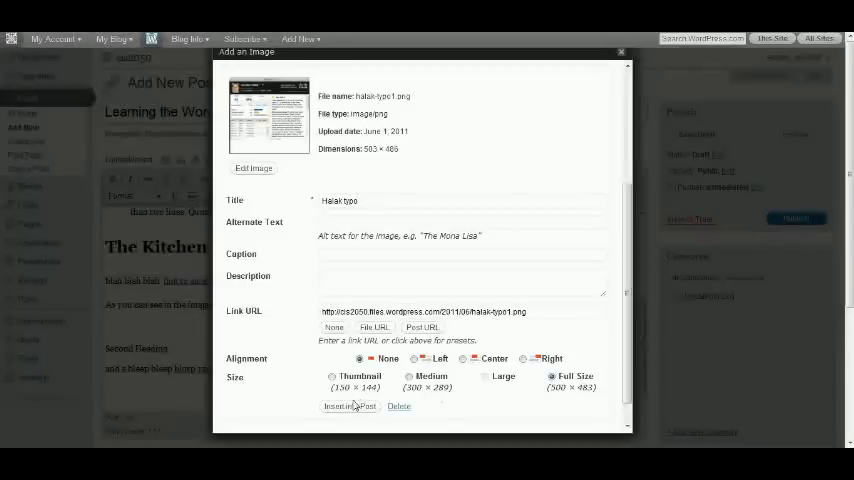
pyautogui.click(349, 406)
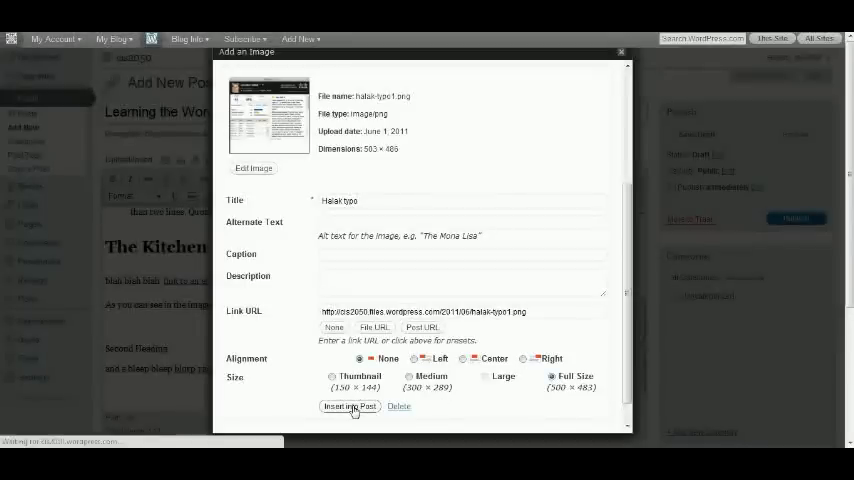
pyautogui.click(351, 406)
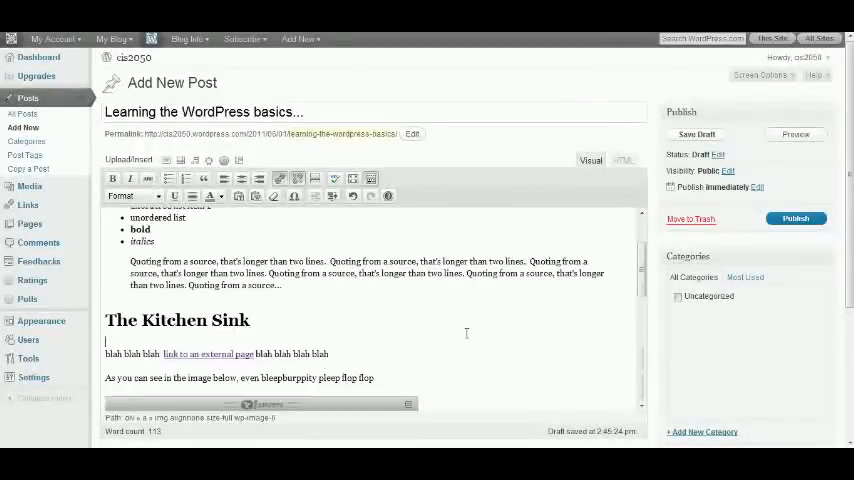
# Step: Format 'Second Heading' below the image as Heading 1
pyautogui.scroll(-3)
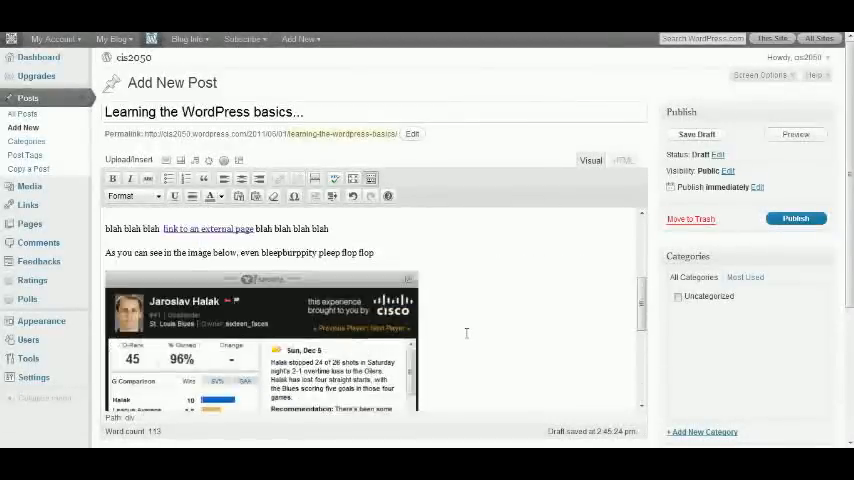
pyautogui.scroll(-3)
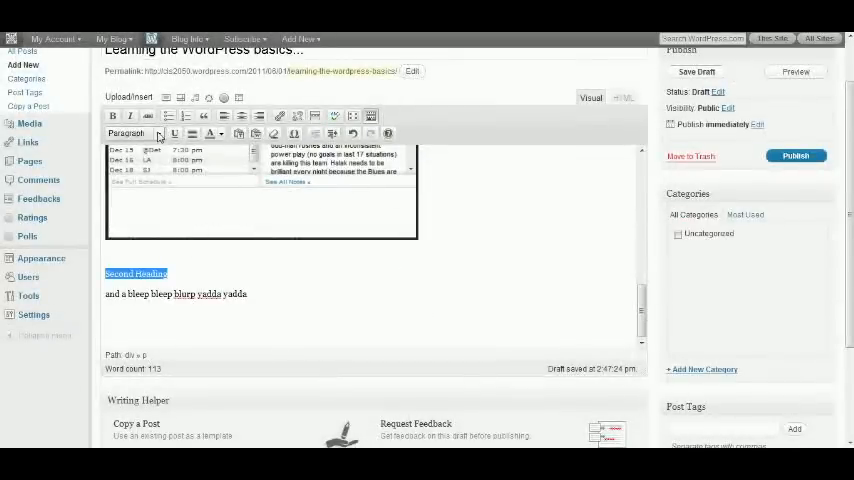
pyautogui.click(127, 133)
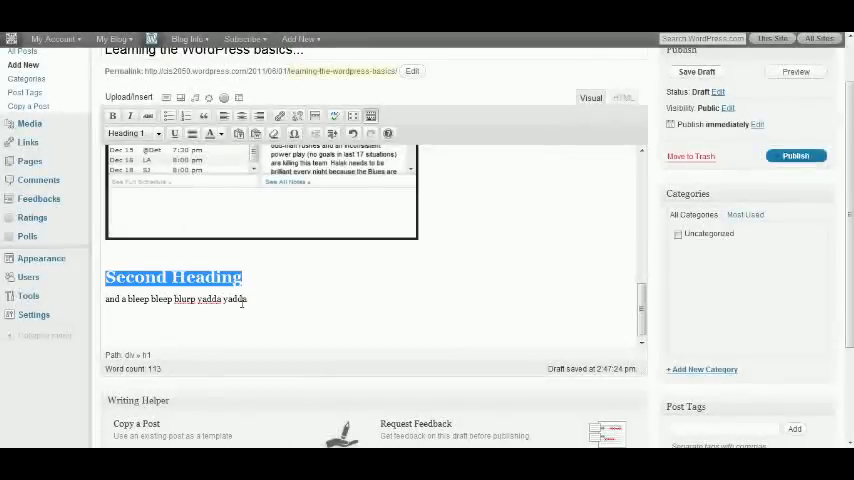